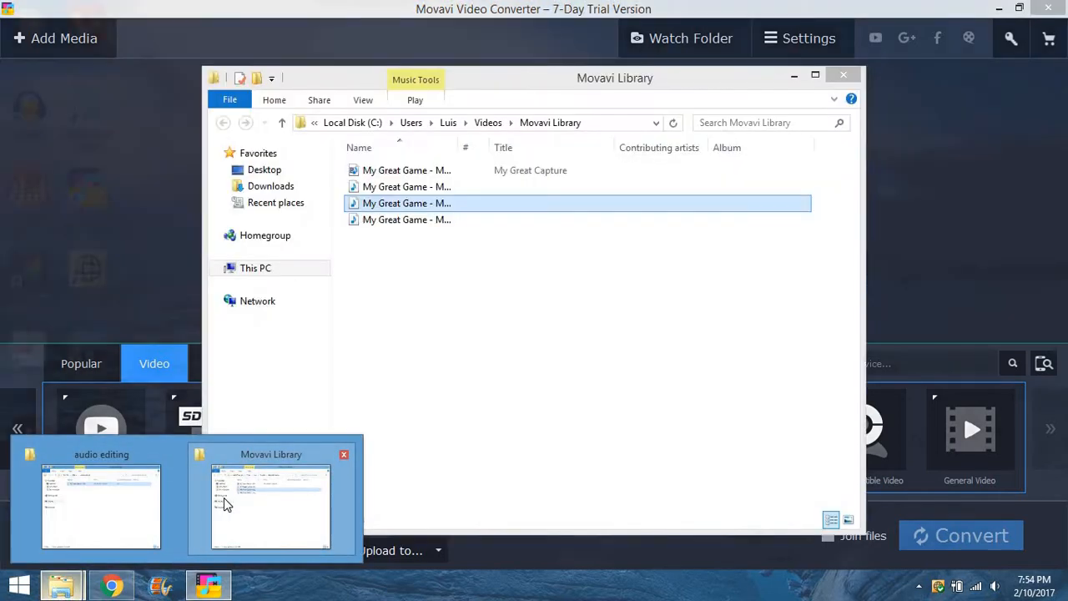
Bring the Movavi Library folder window forward to load the My Great Game capture
click(100, 507)
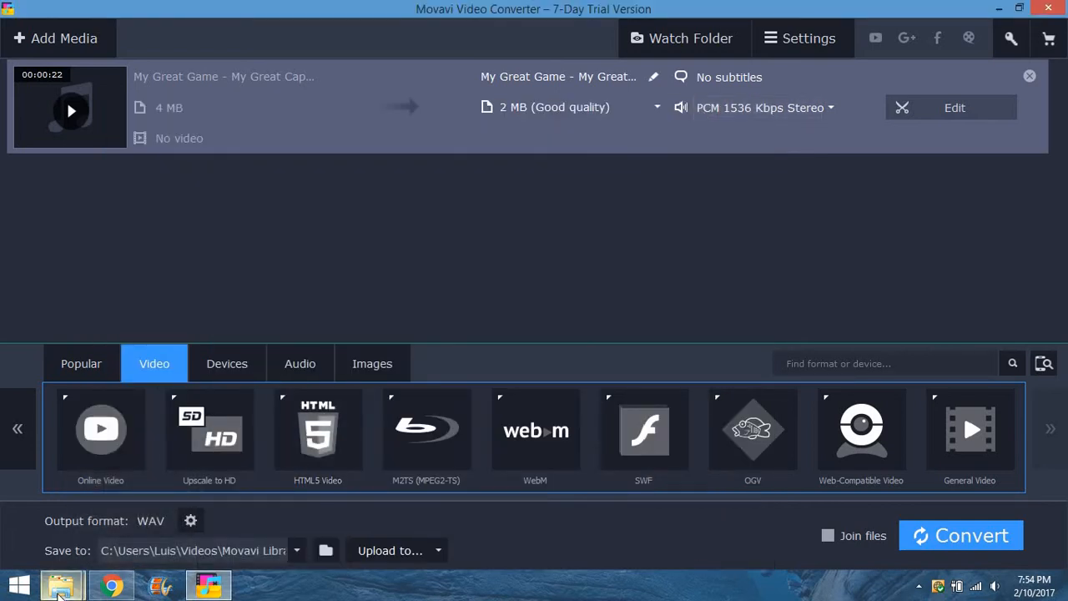
click(63, 584)
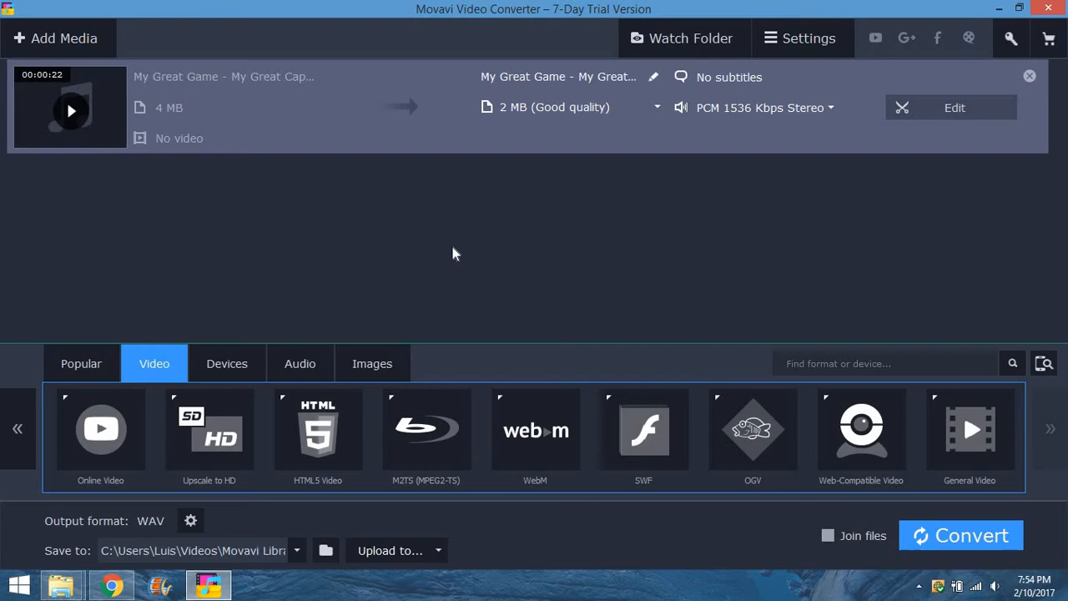
mouse_move(677, 237)
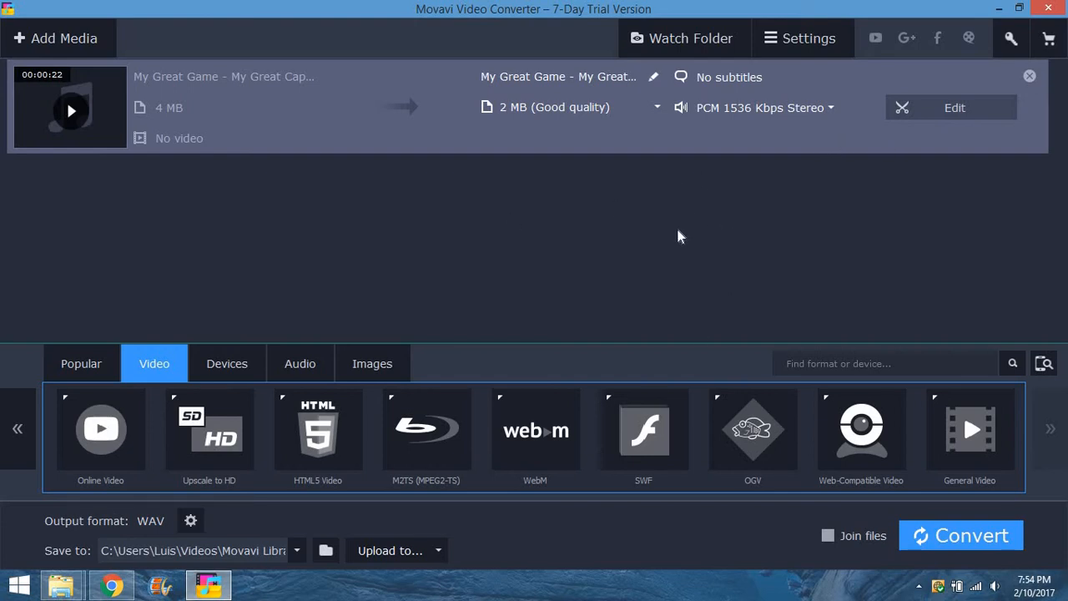
mouse_move(451, 110)
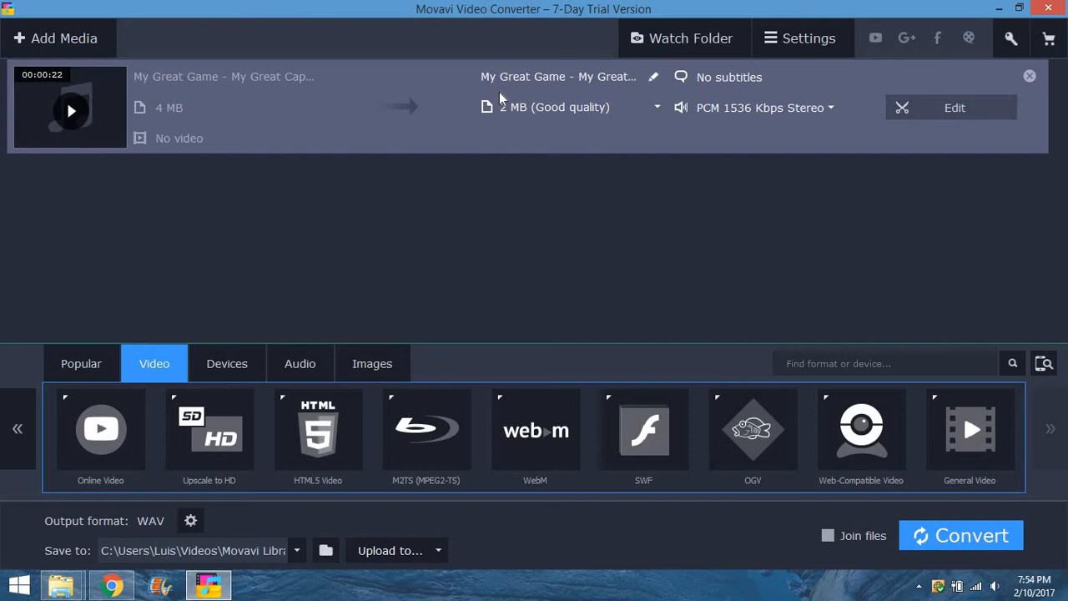
mouse_move(571, 107)
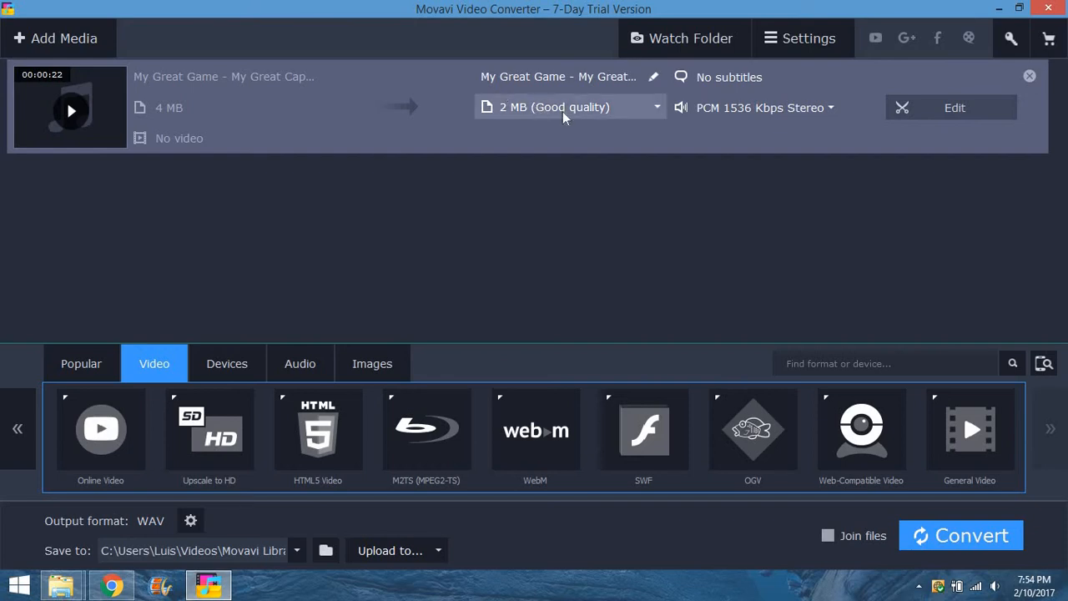
click(571, 107)
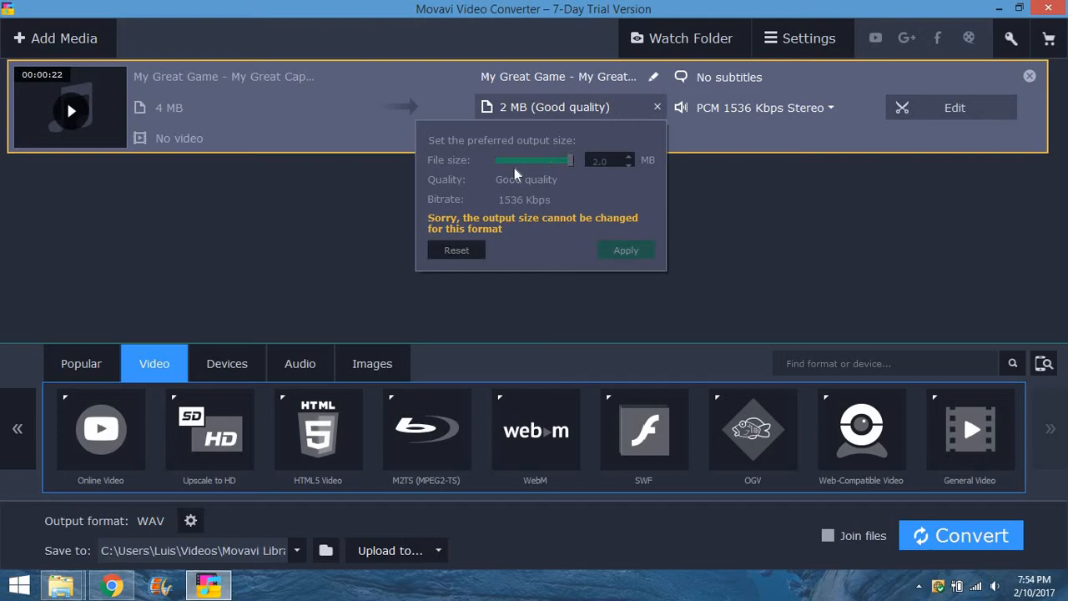
mouse_move(608, 218)
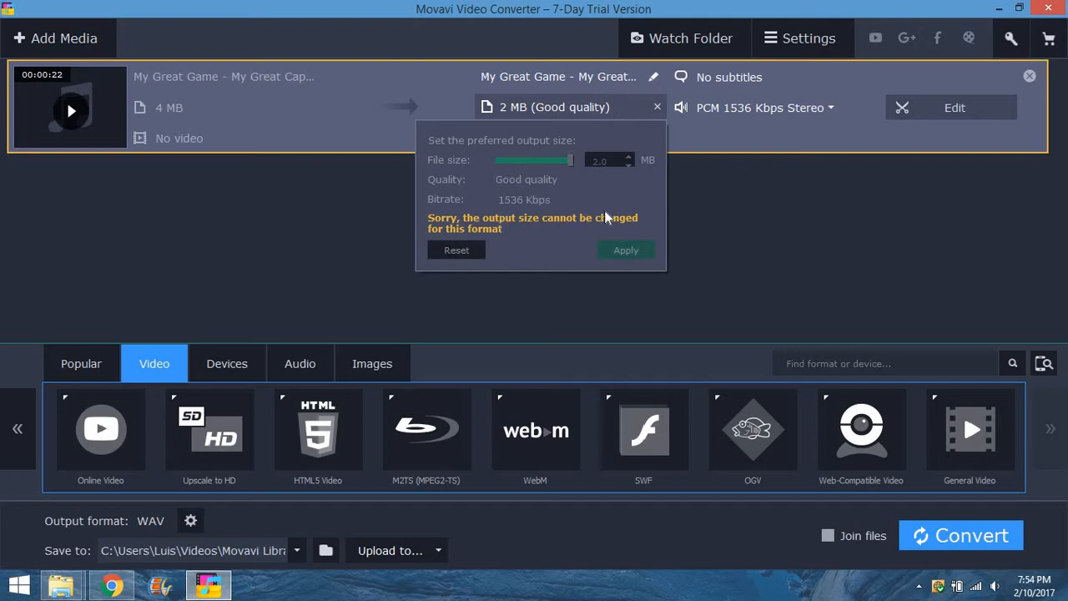
mouse_move(659, 170)
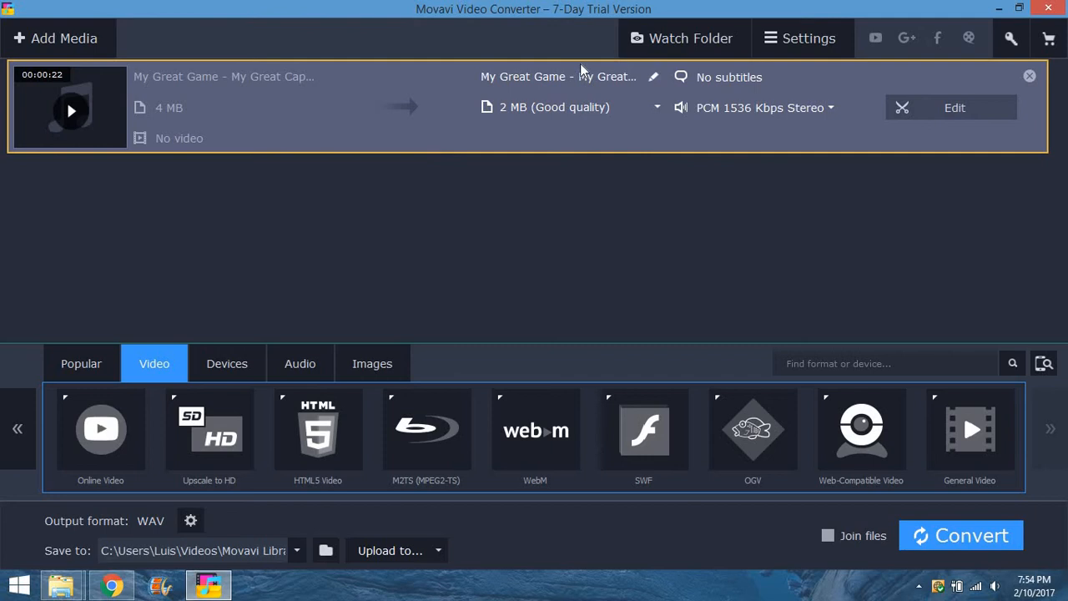
mouse_move(691, 95)
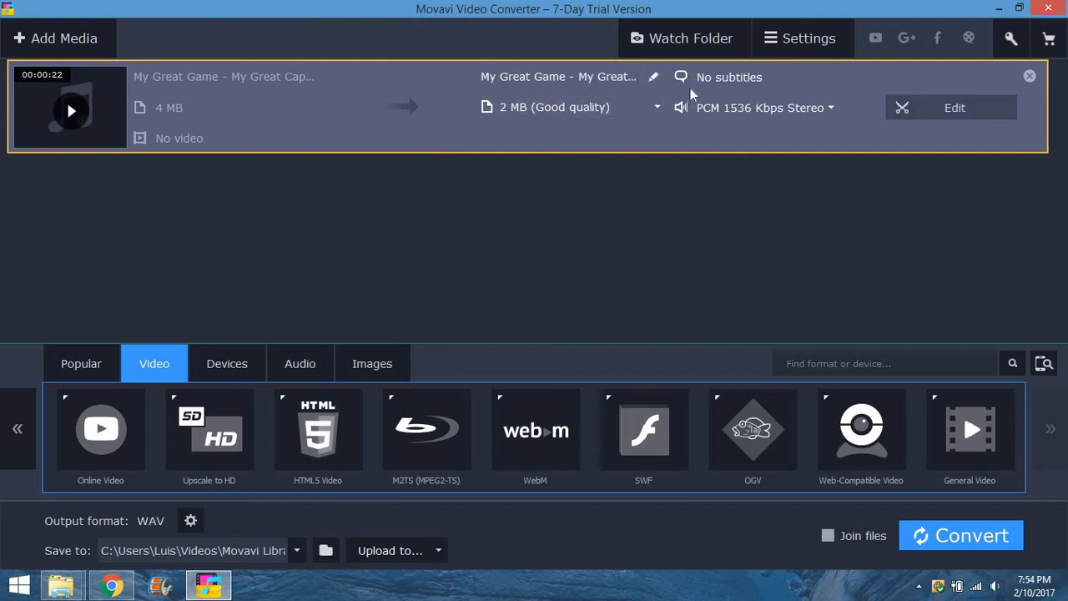
mouse_move(661, 172)
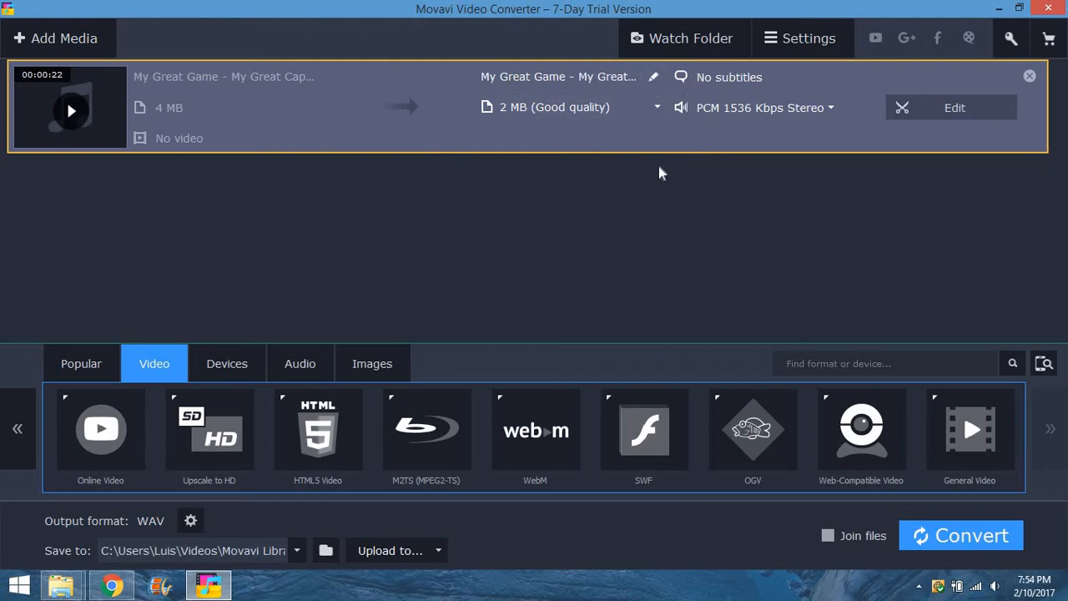
mouse_move(480, 183)
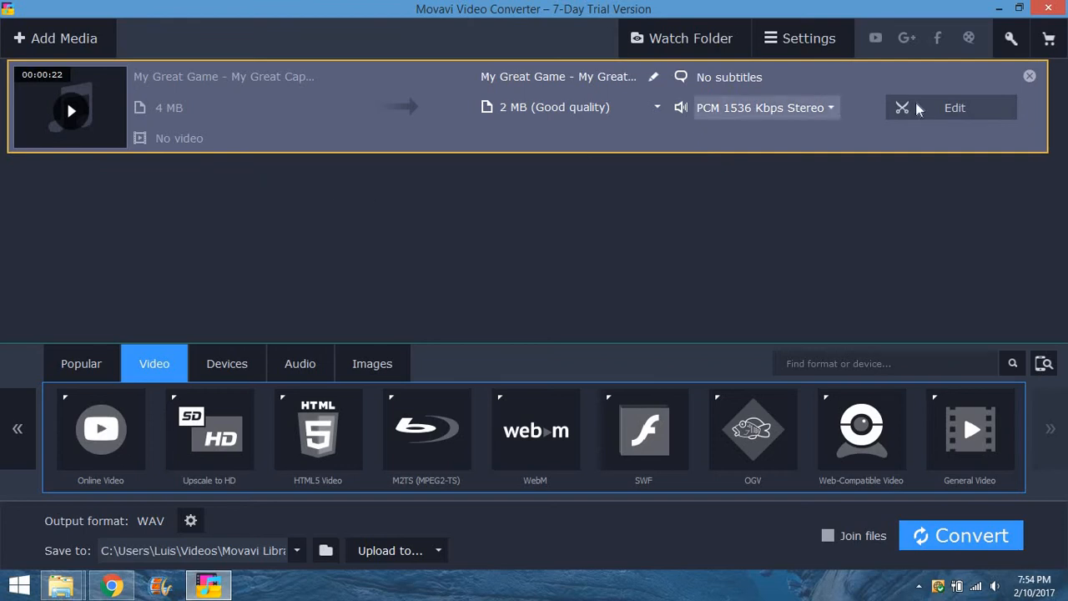
Preview the capture in the editor and position the marker at about 6 seconds
click(955, 107)
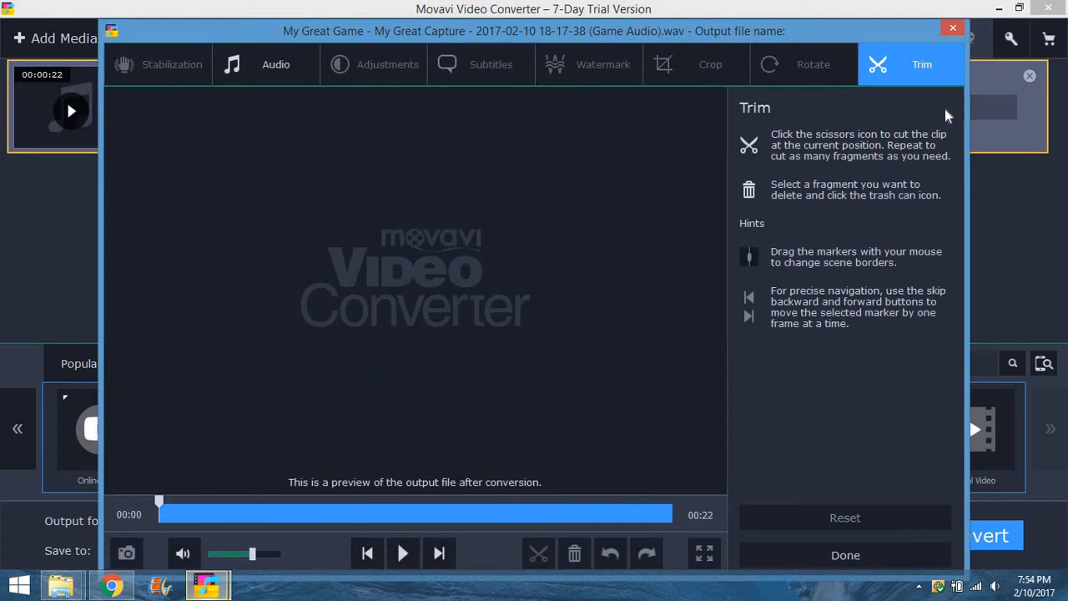
mouse_move(451, 270)
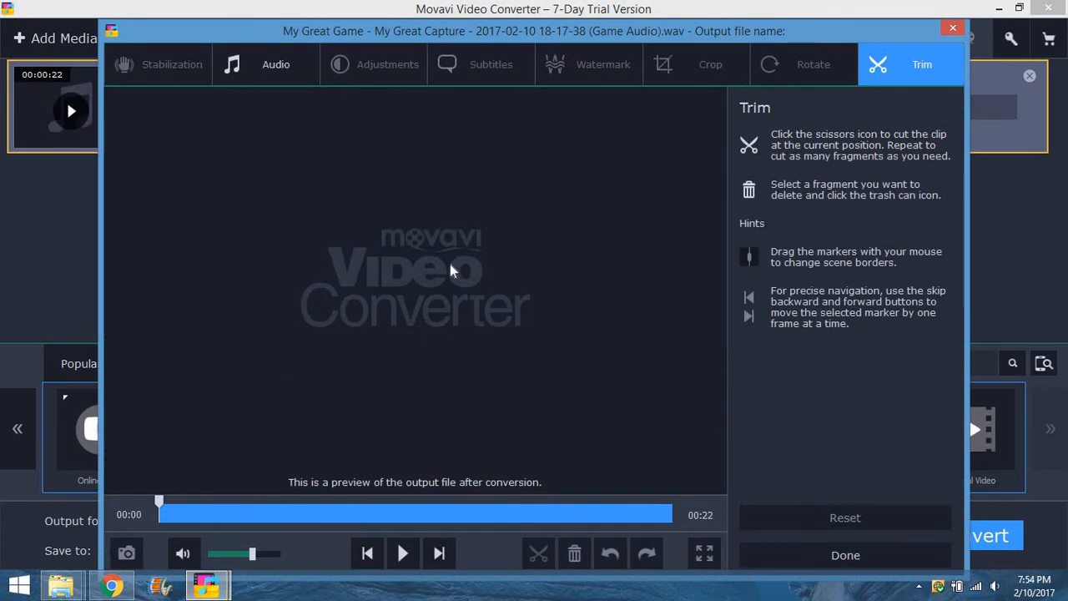
mouse_move(400, 534)
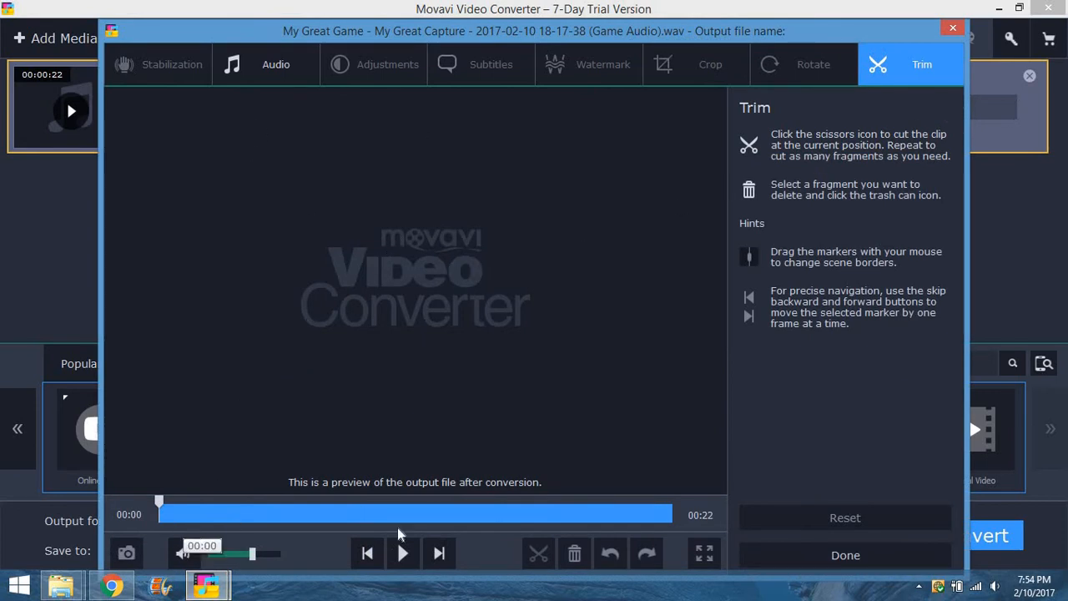
click(402, 552)
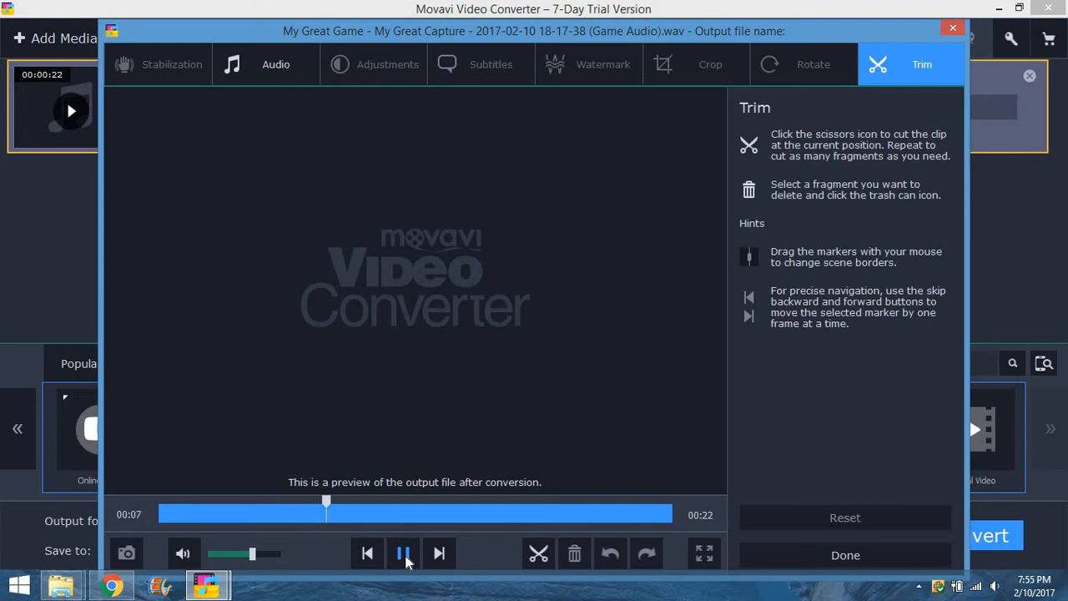
click(404, 554)
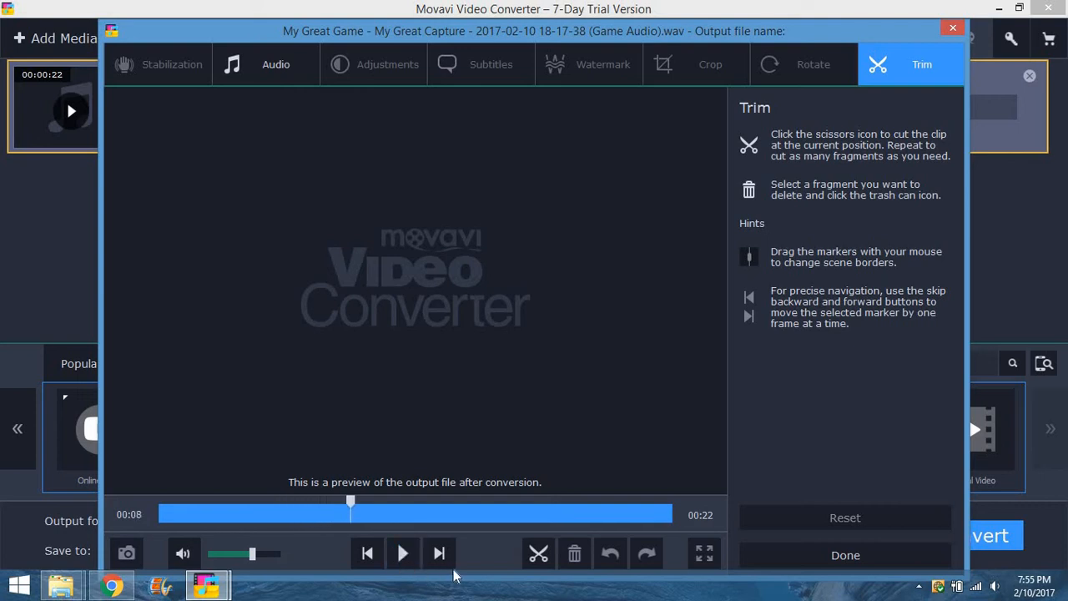
mouse_move(537, 554)
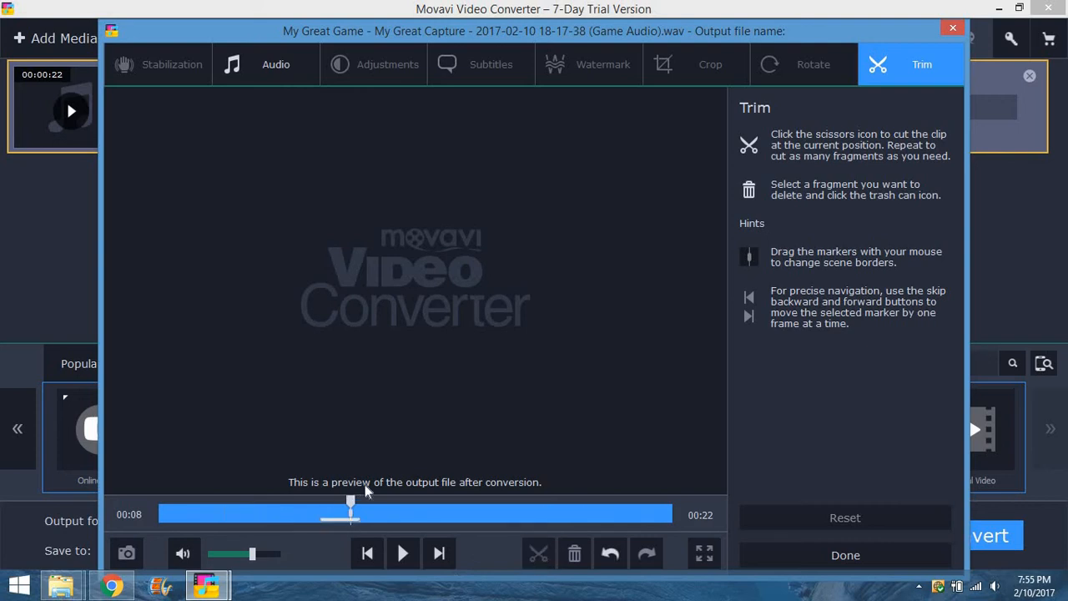
drag(350, 508, 320, 508)
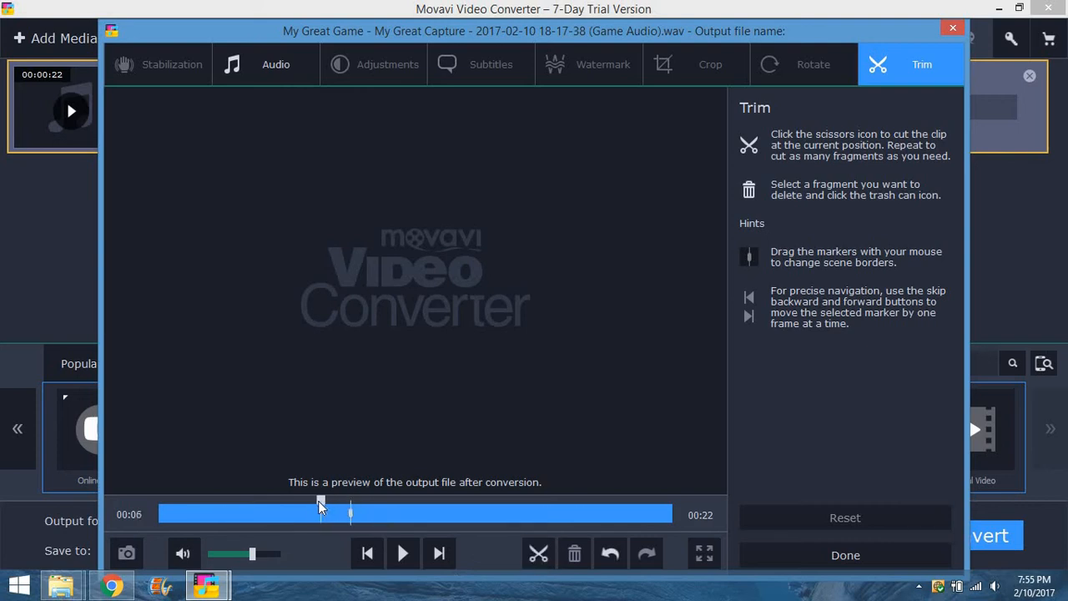
Remove the opening fragment so the audio runs 13 seconds instead of 22
click(538, 554)
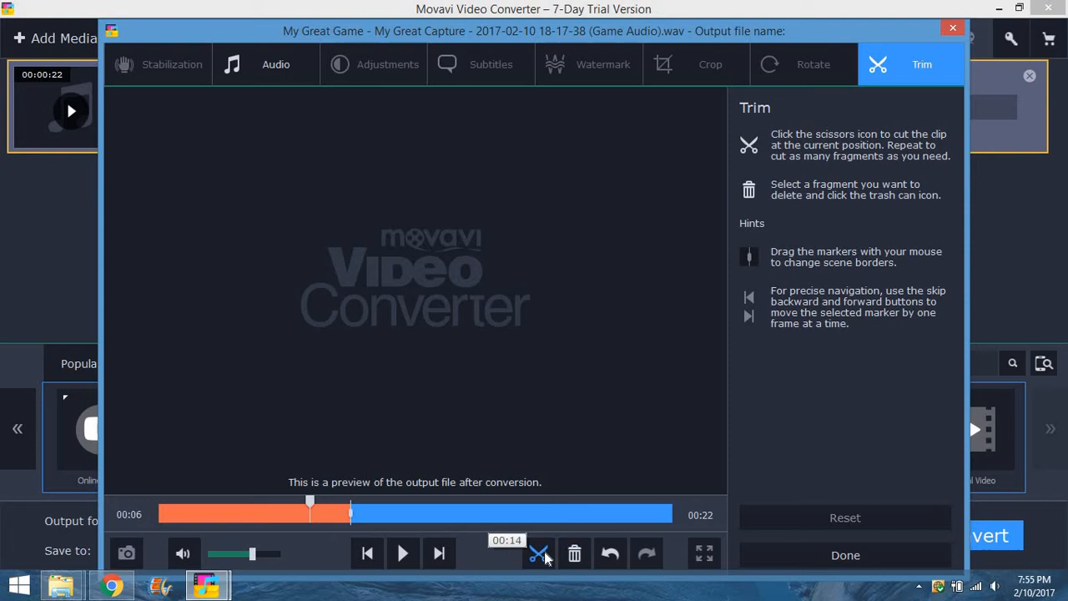
click(538, 554)
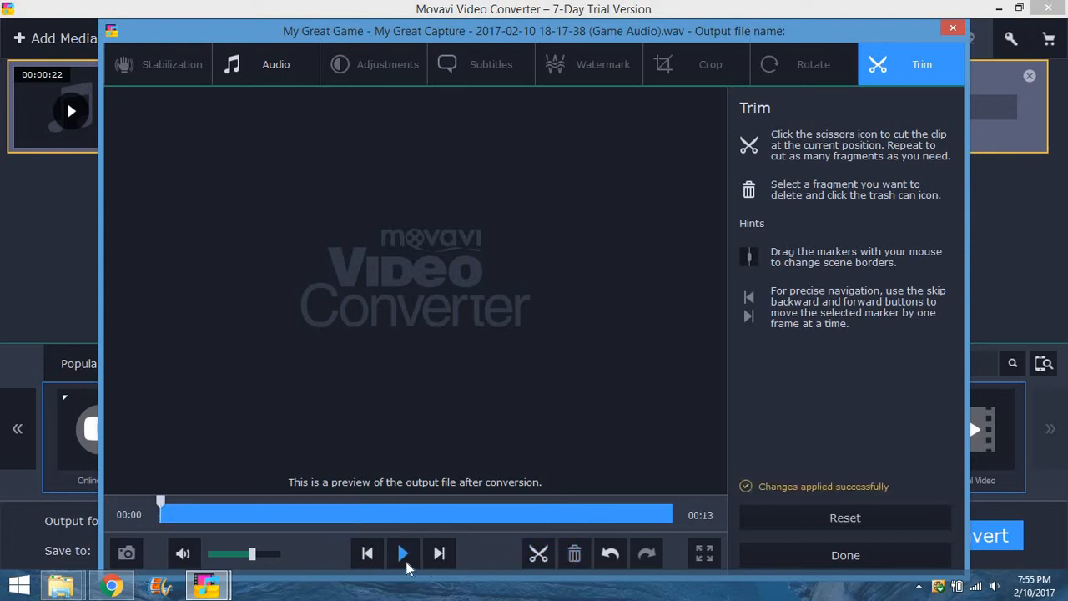
click(404, 553)
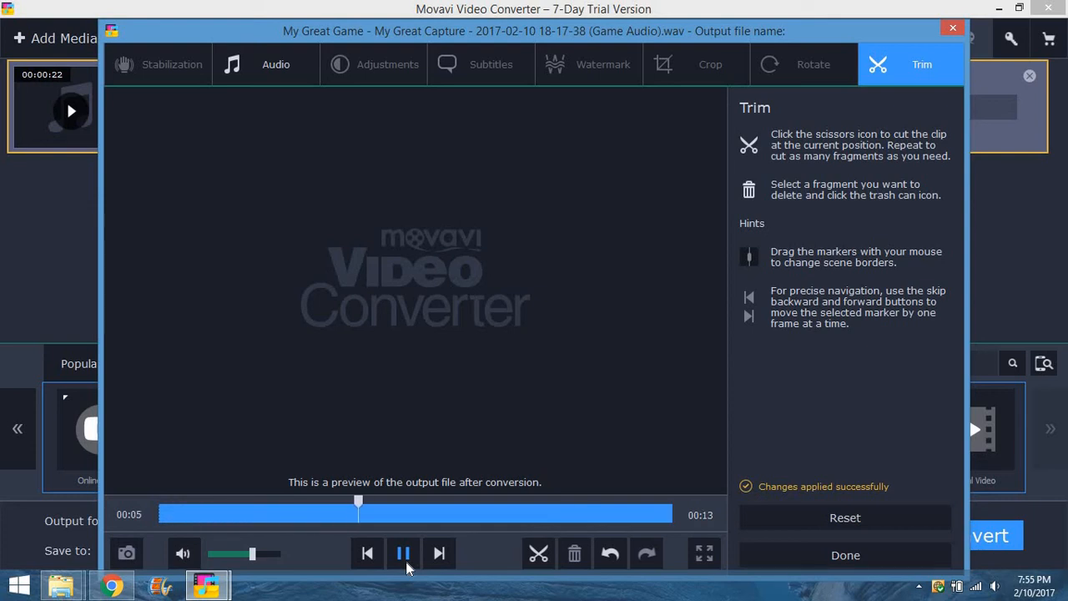
click(404, 552)
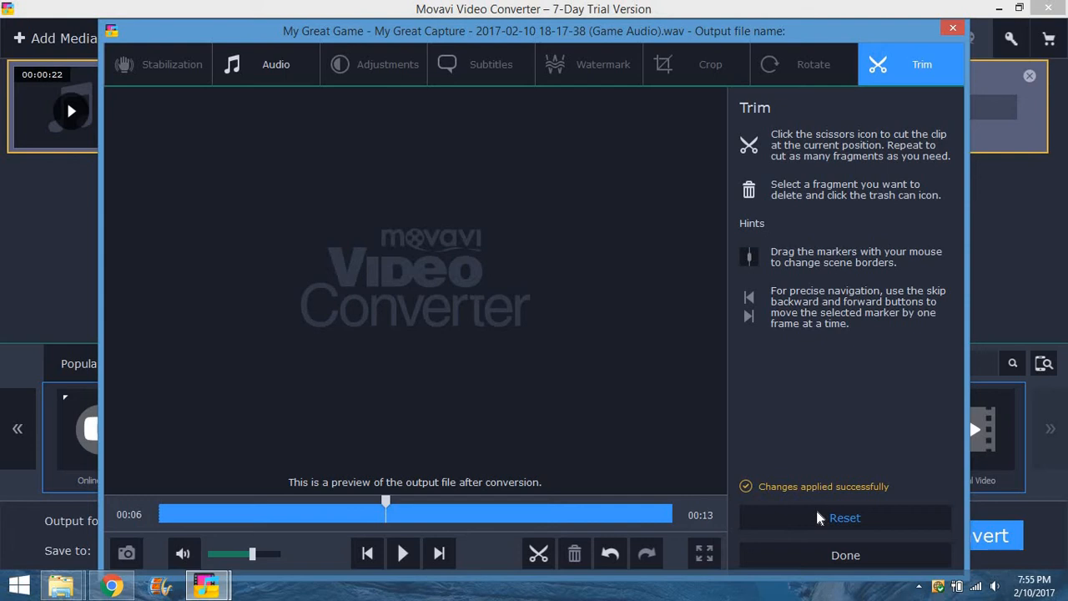
click(844, 517)
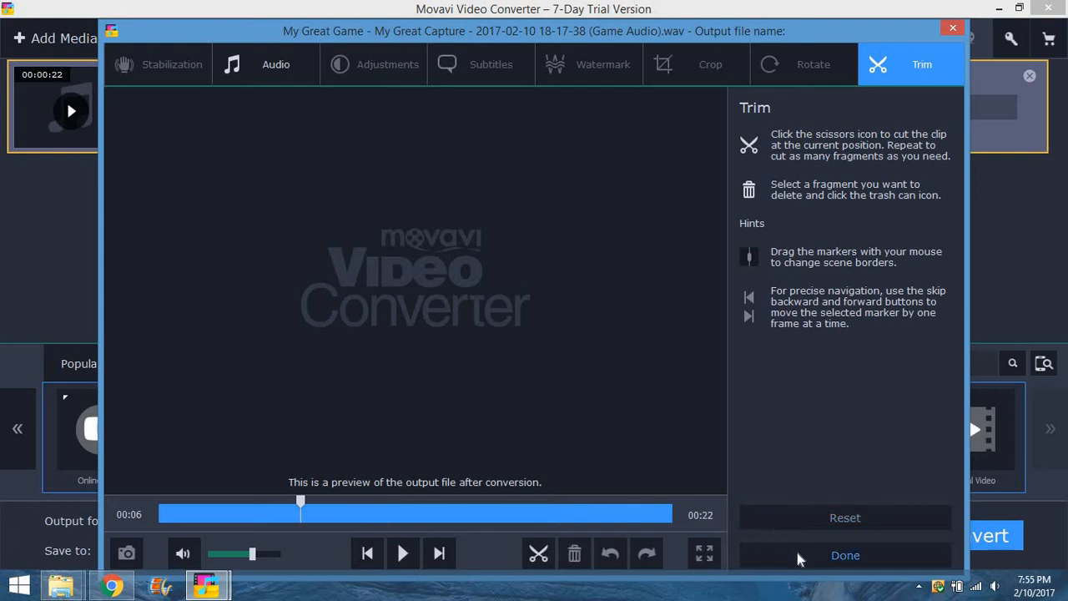
mouse_move(859, 558)
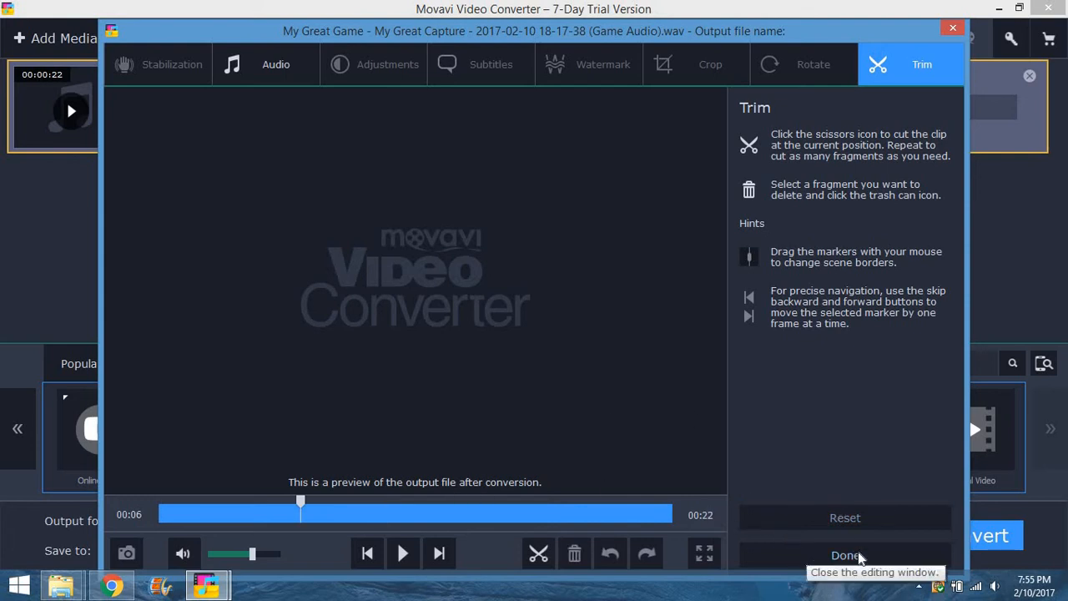
mouse_move(490, 70)
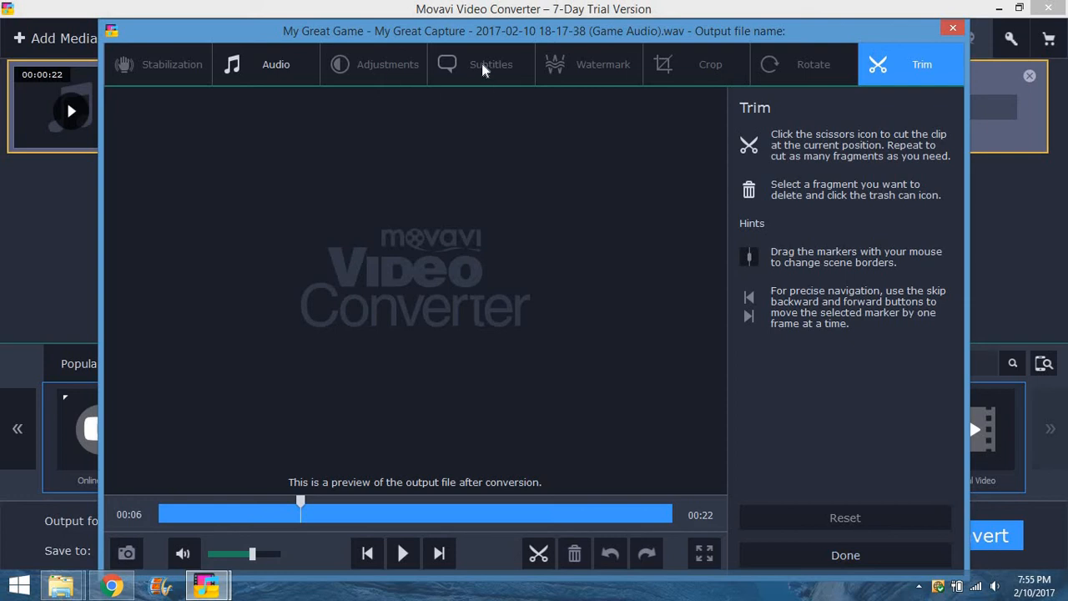
mouse_move(294, 40)
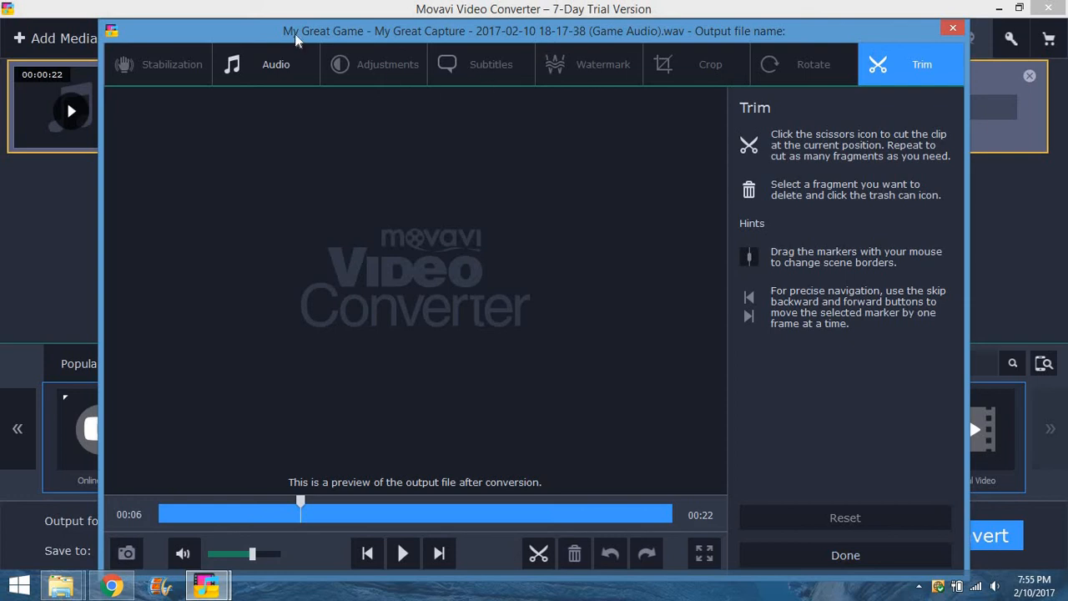
mouse_move(604, 67)
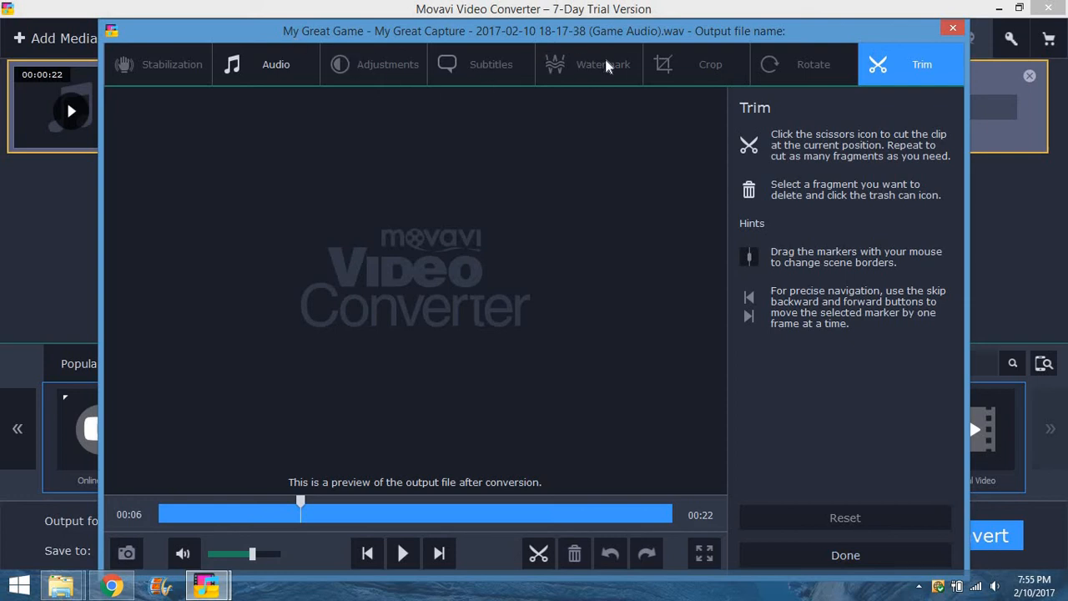
mouse_move(809, 283)
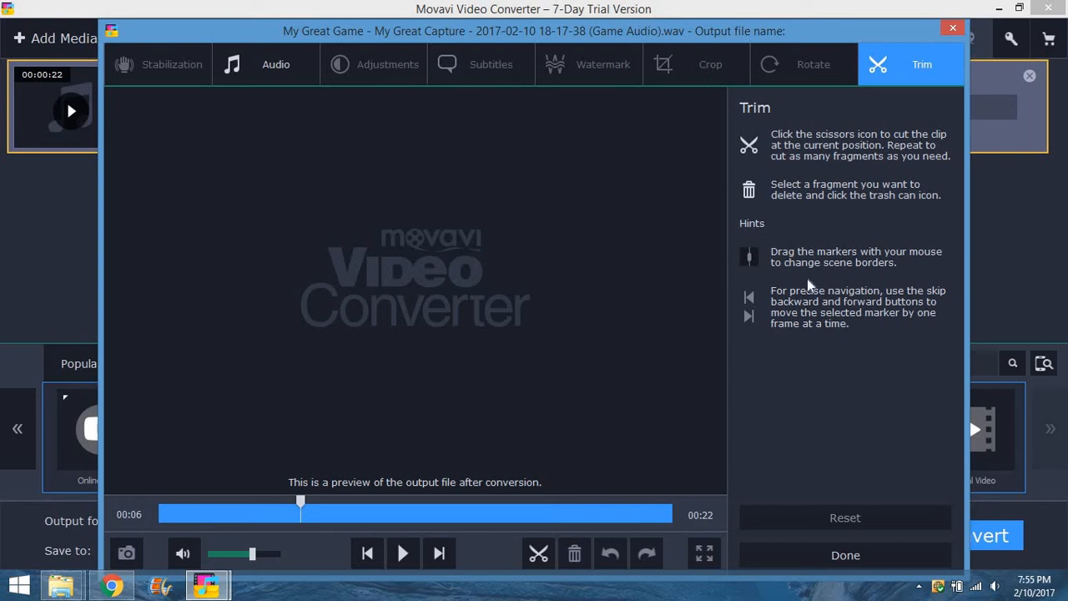
Leave the editor and show the audio output formats with WAV selected
click(844, 554)
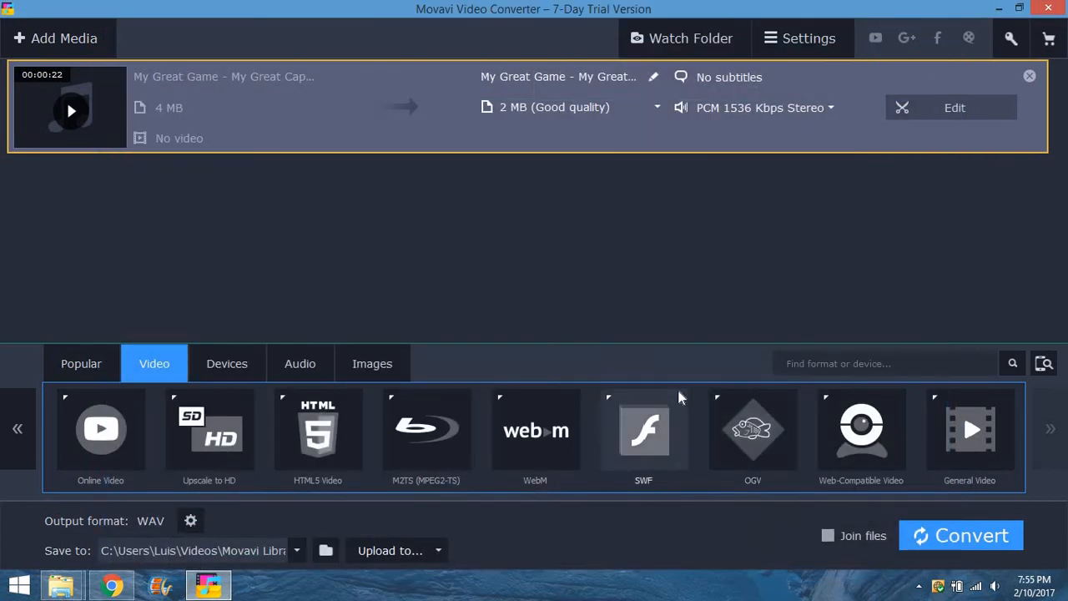
mouse_move(564, 320)
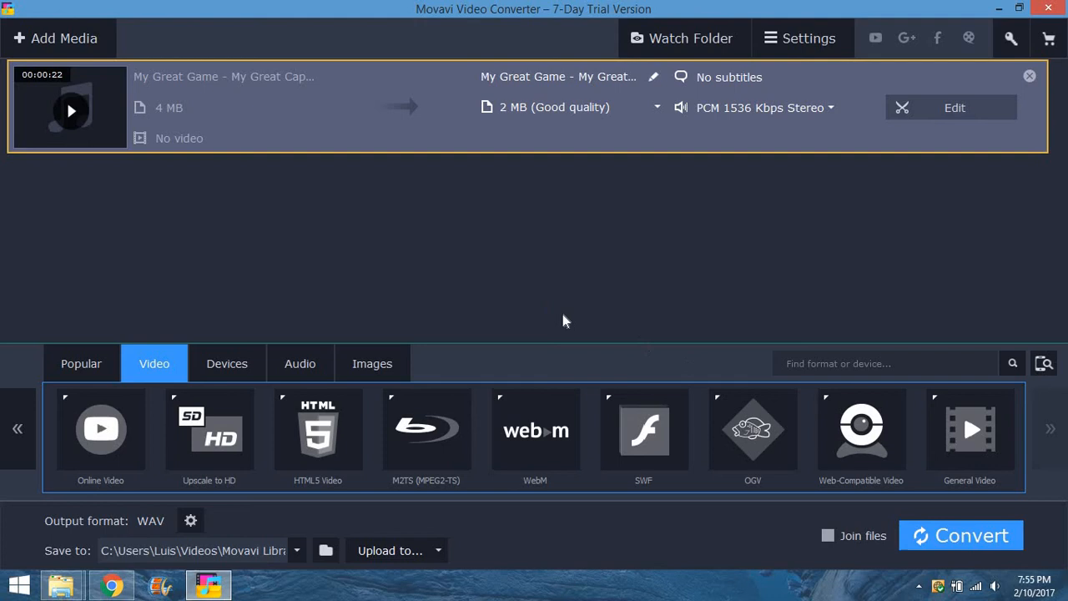
mouse_move(403, 112)
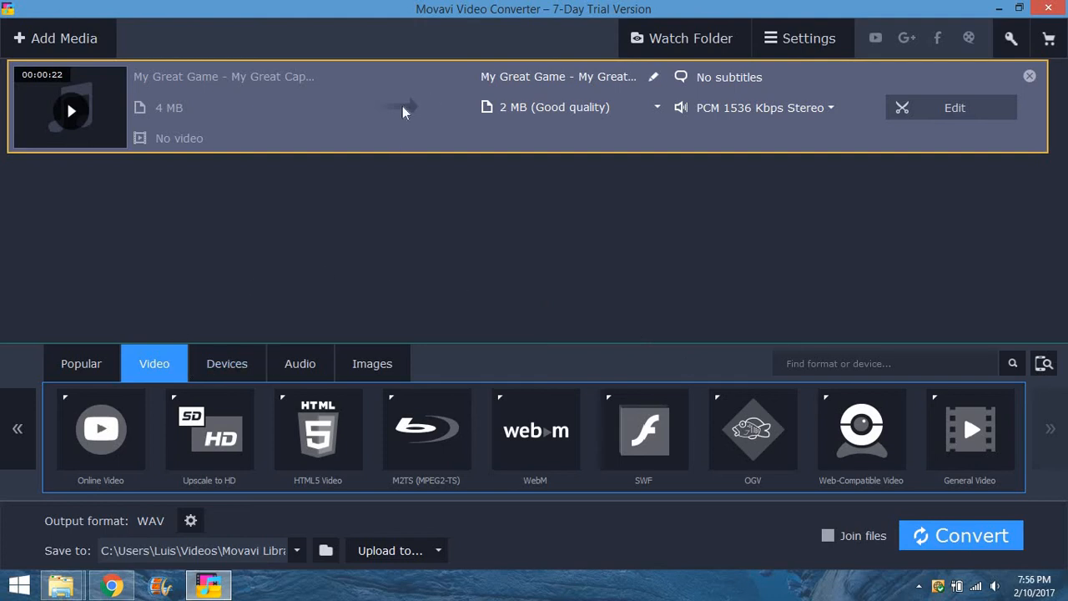
click(301, 363)
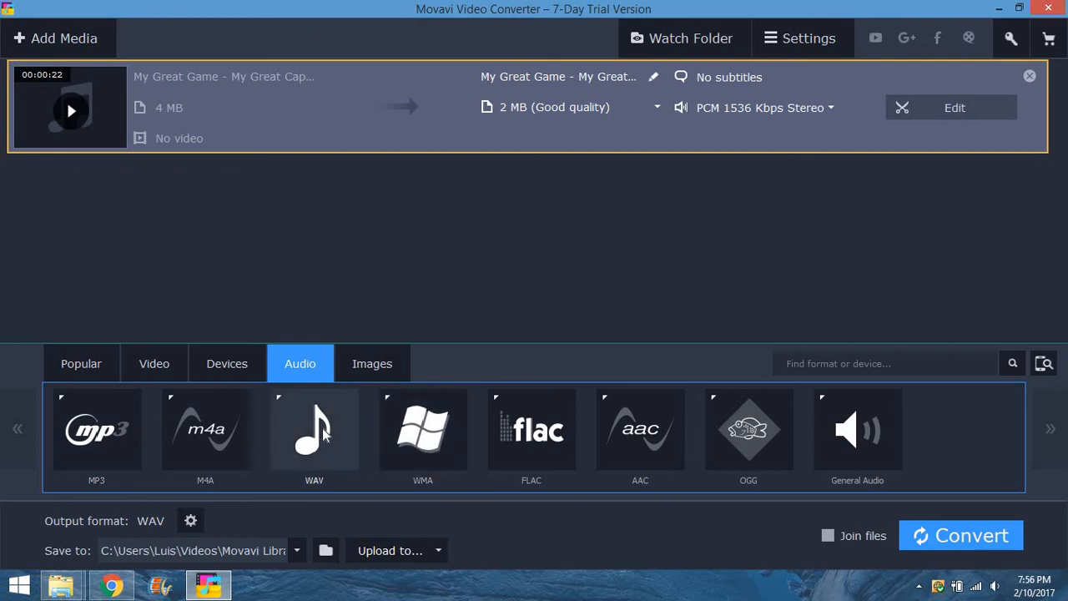
mouse_move(331, 370)
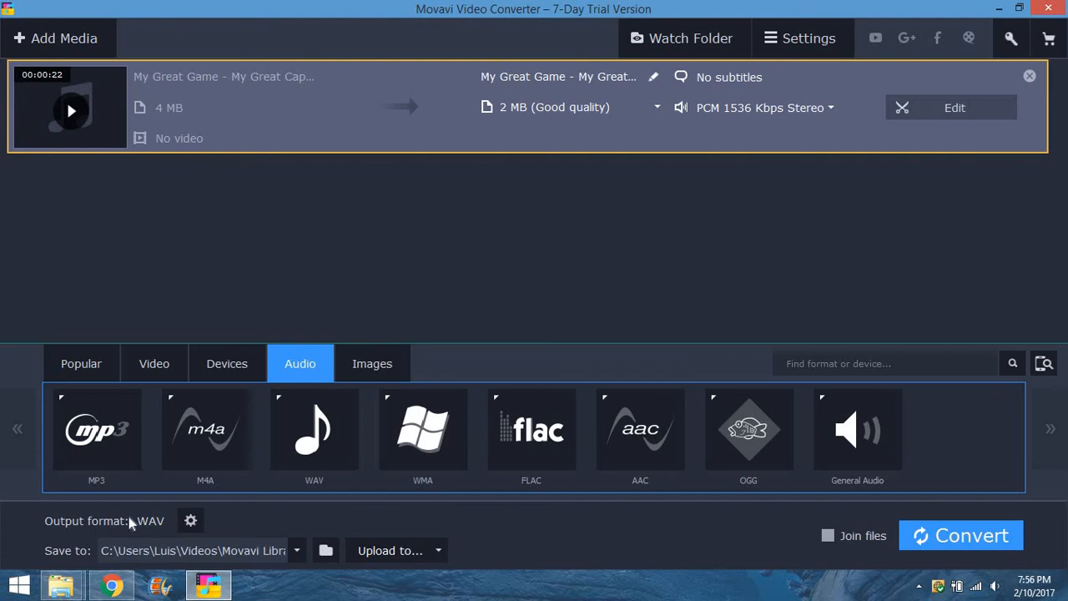
mouse_move(121, 520)
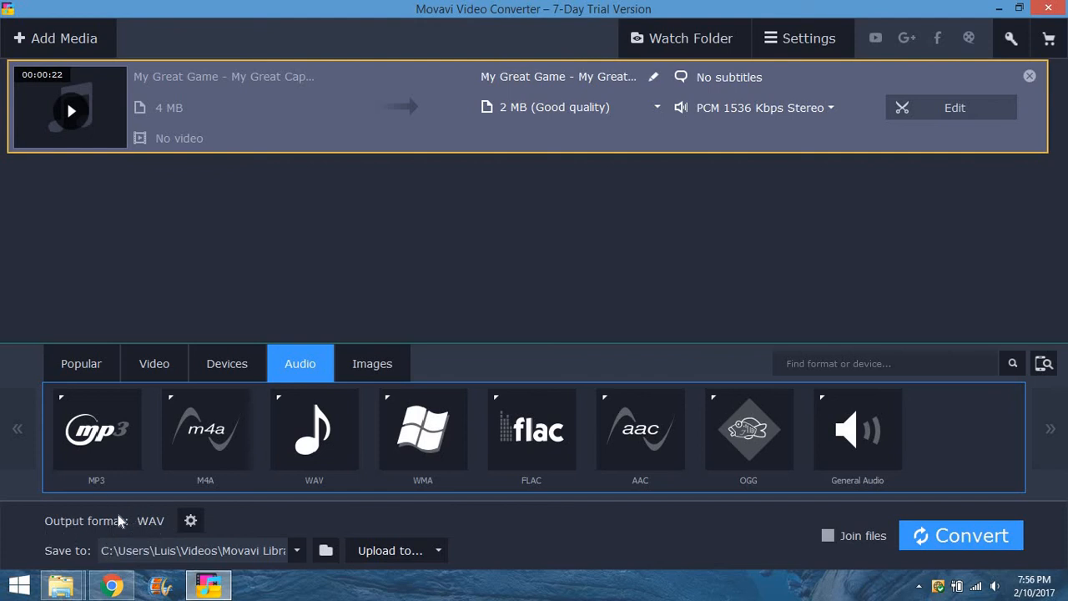
mouse_move(197, 548)
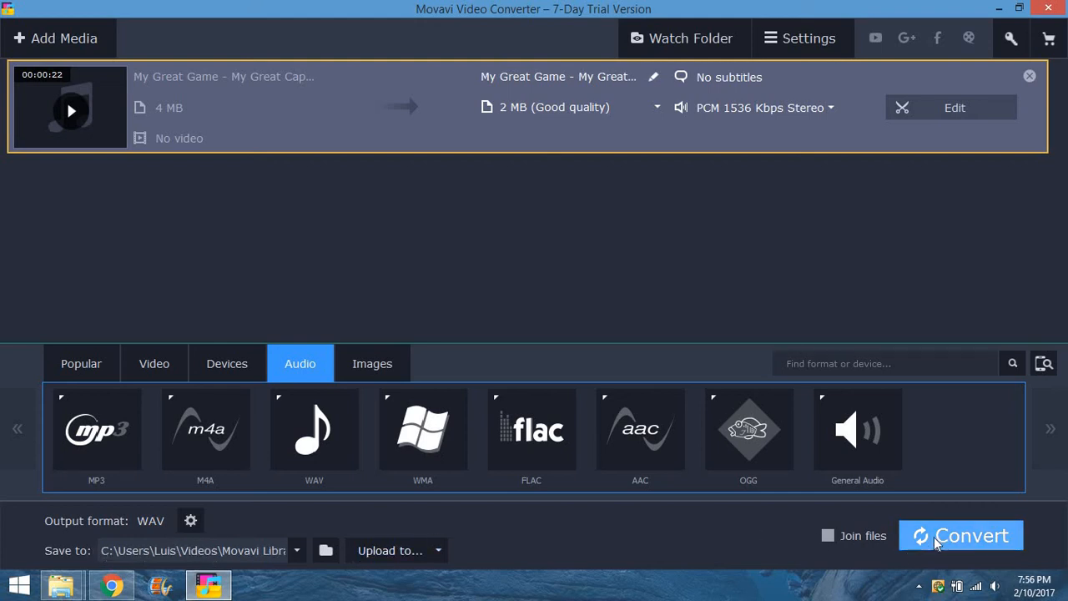
Convert the capture to WAV, accepting the trial's half-file limit
click(961, 534)
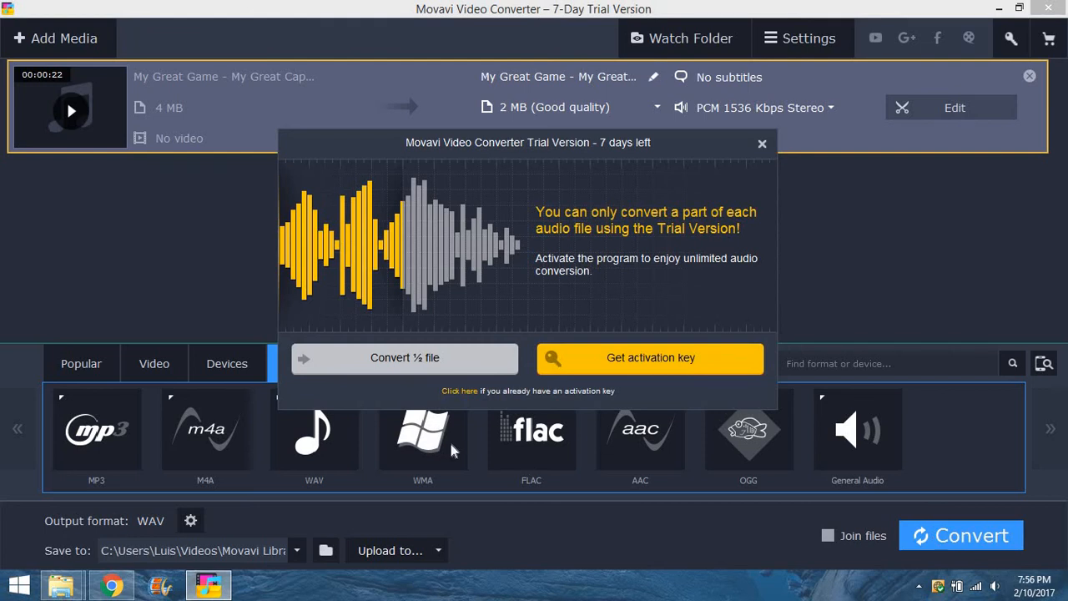
mouse_move(433, 364)
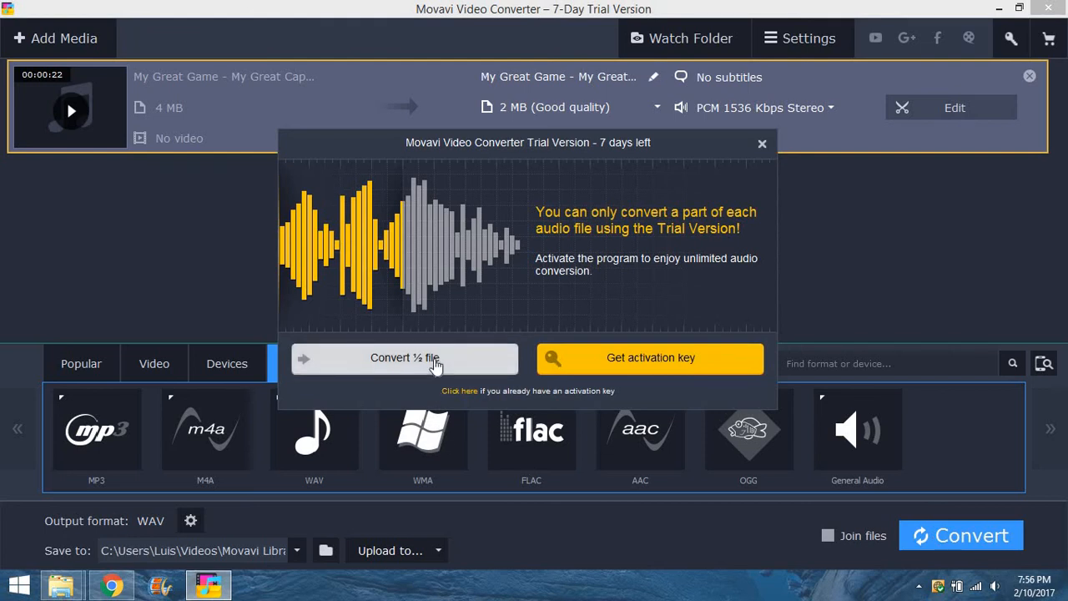
click(761, 143)
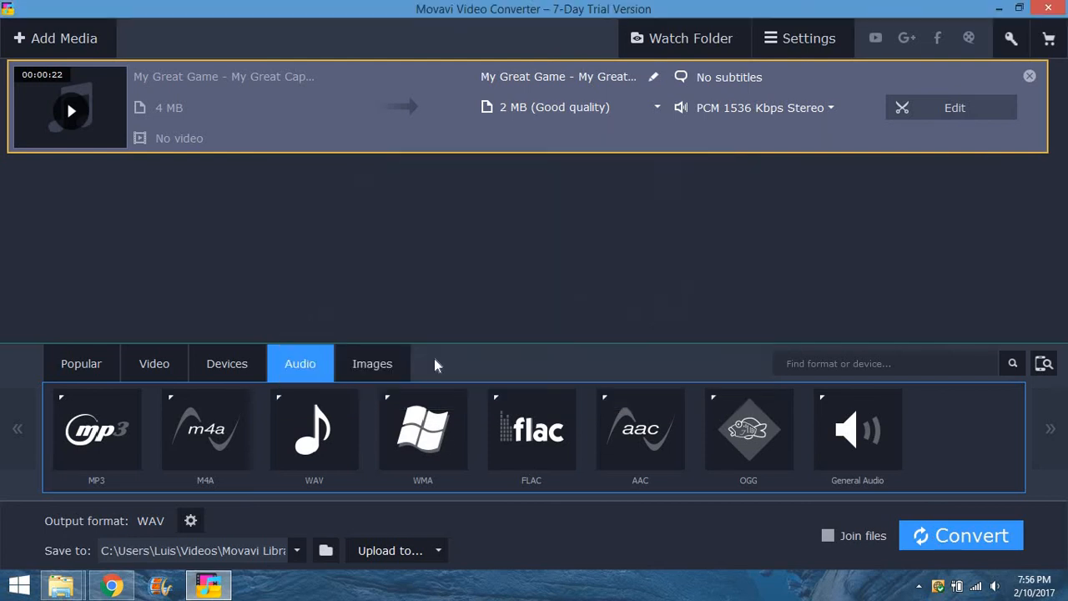
click(960, 534)
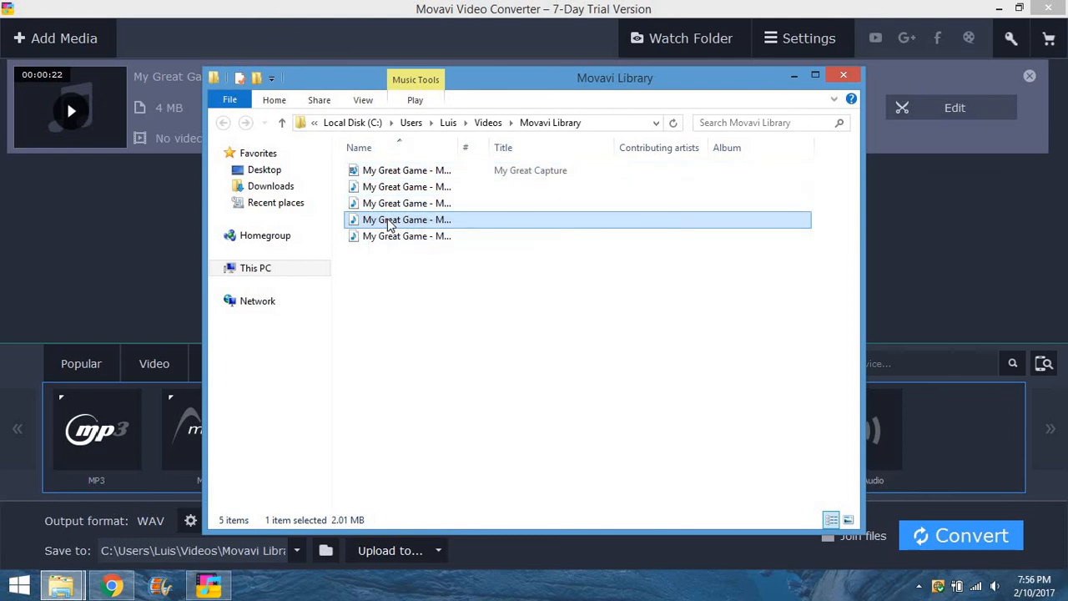
mouse_move(407, 220)
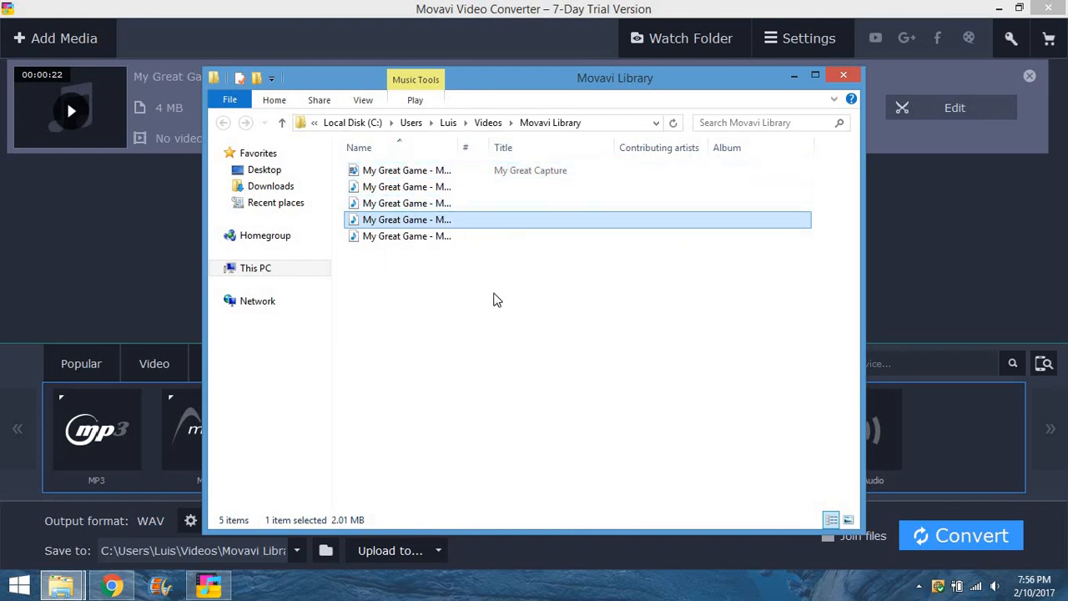
Clear the file selection and close the Movavi Library output folder
click(408, 170)
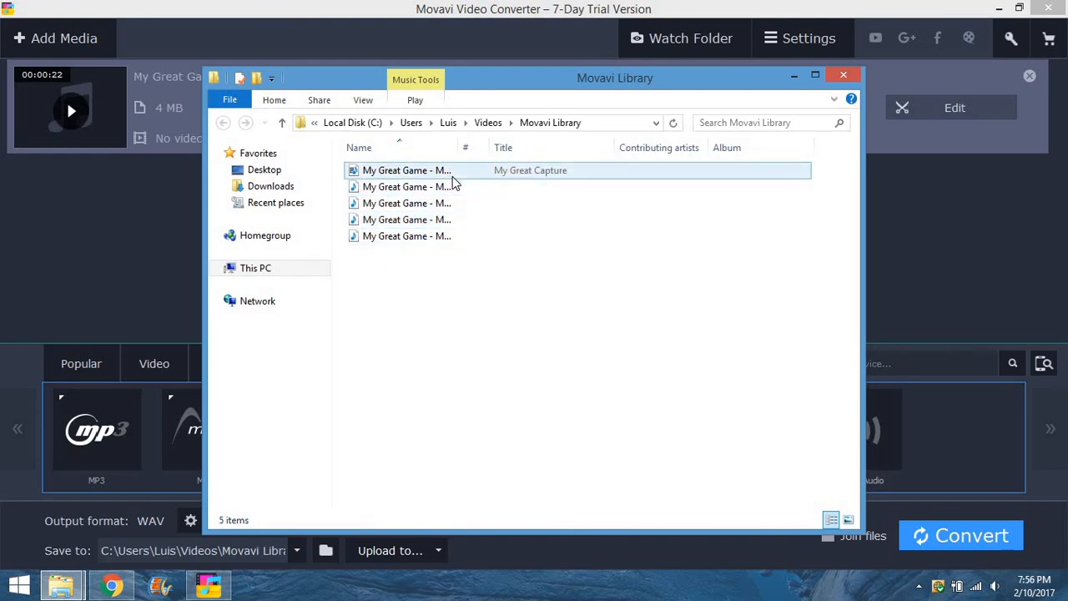
mouse_move(442, 182)
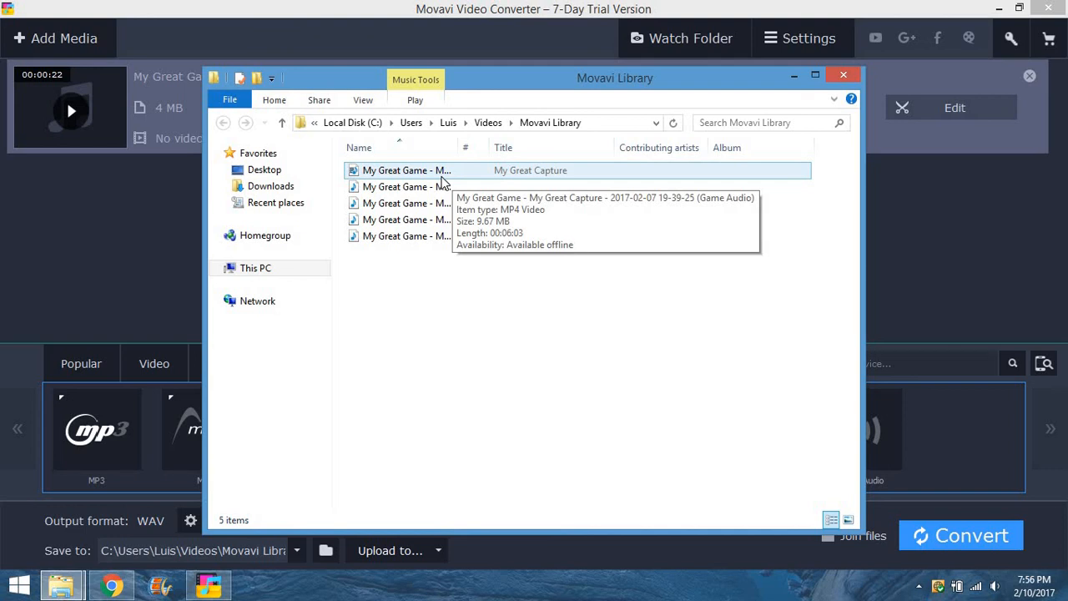
mouse_move(441, 221)
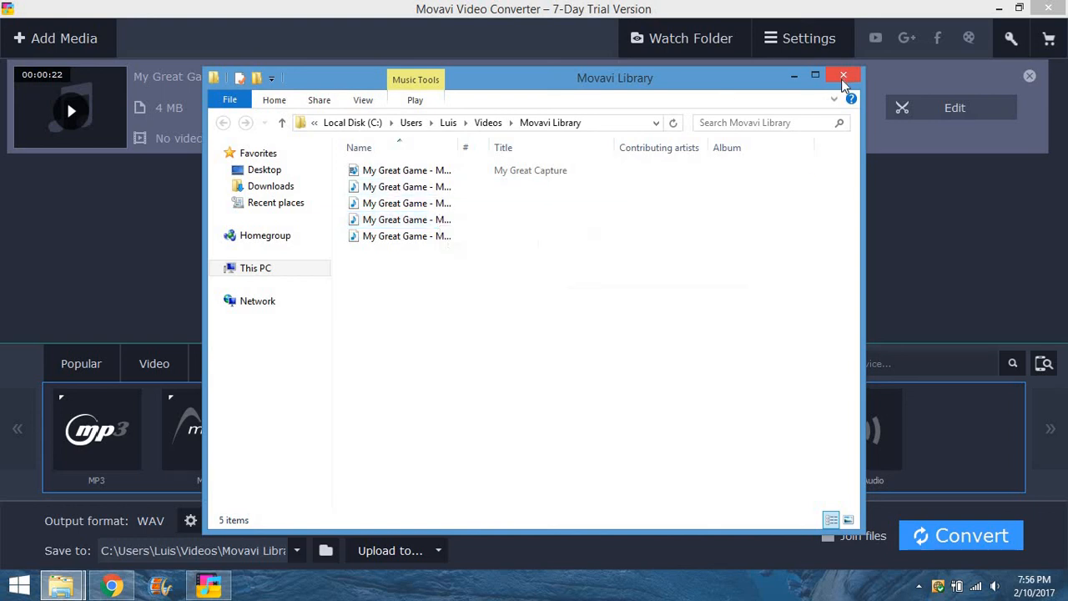
click(843, 75)
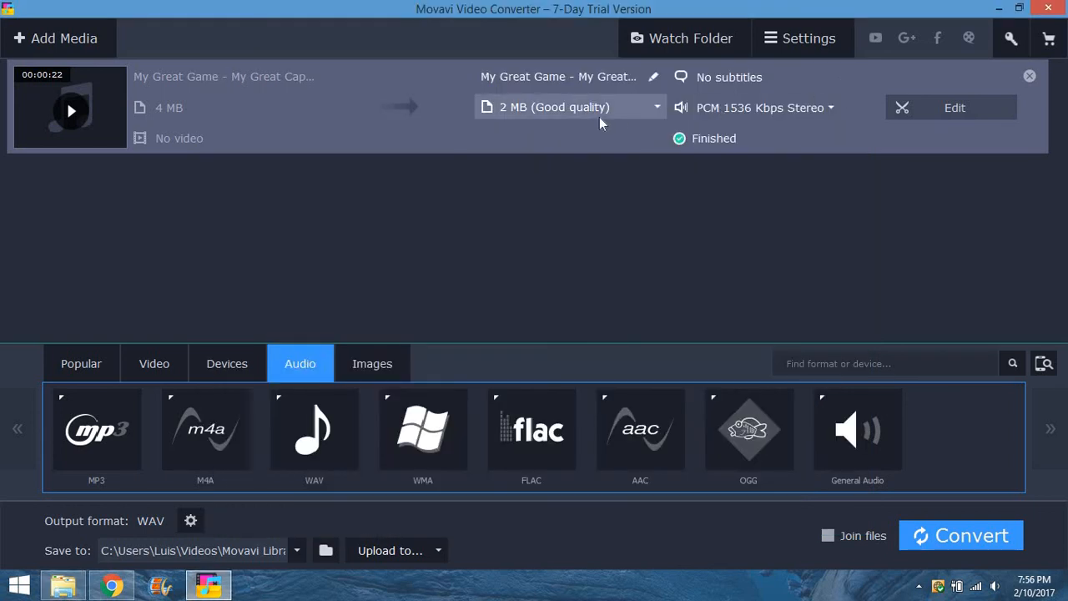
mouse_move(599, 123)
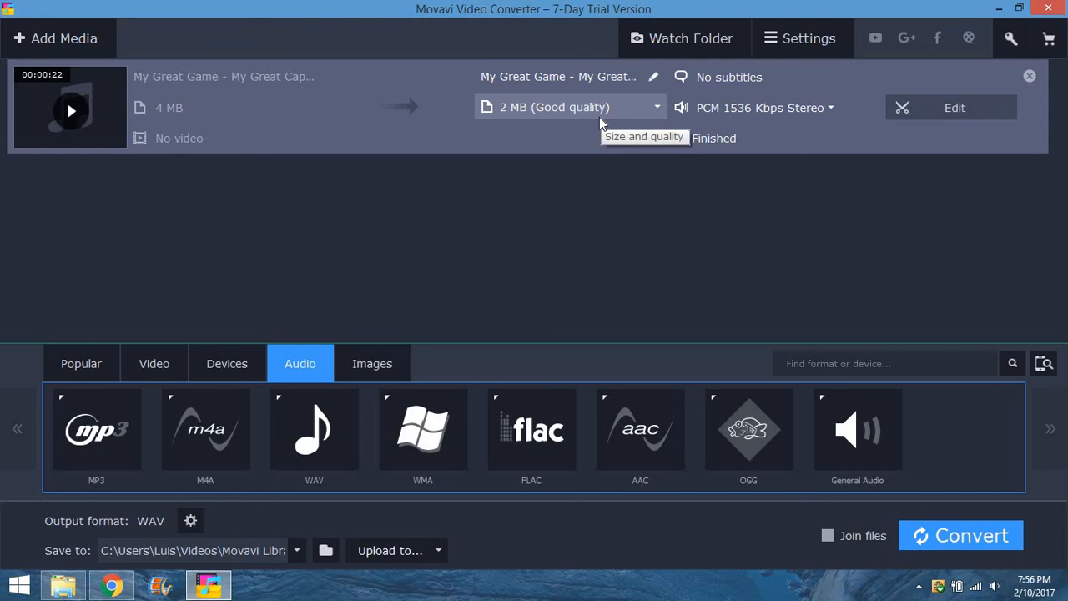